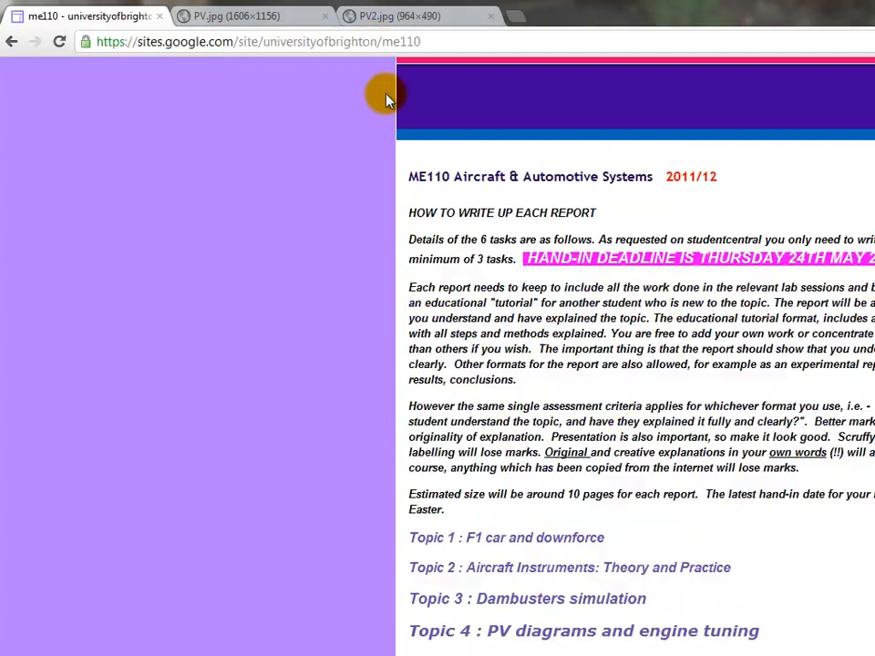
Reach Task 4: PV Diagram and Engine Tuning and follow its 'Details are here' link
{"action": "scroll", "scroll_direction": "down", "scroll_amount": 3}
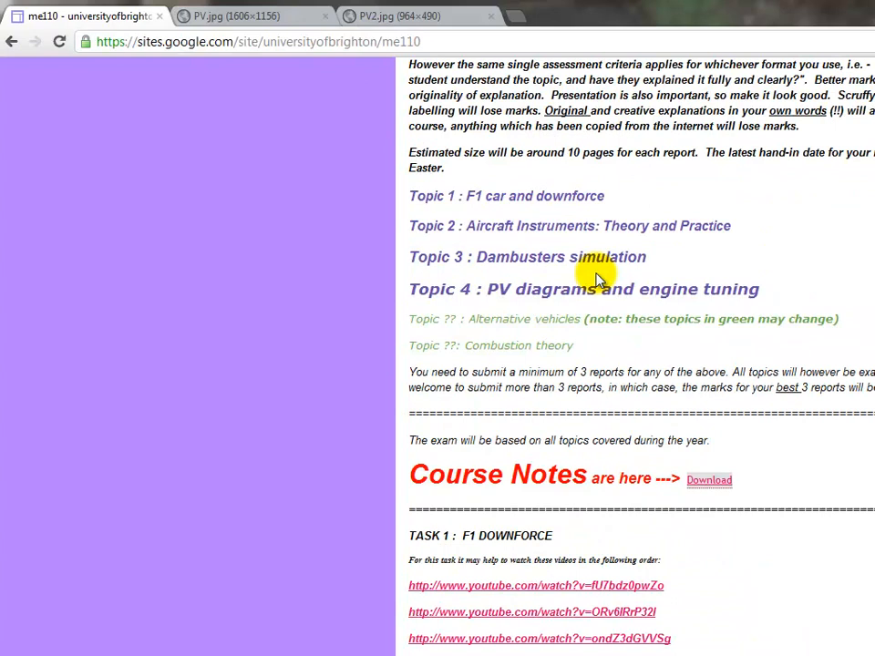
{"action": "scroll", "scroll_direction": "down", "scroll_amount": 3}
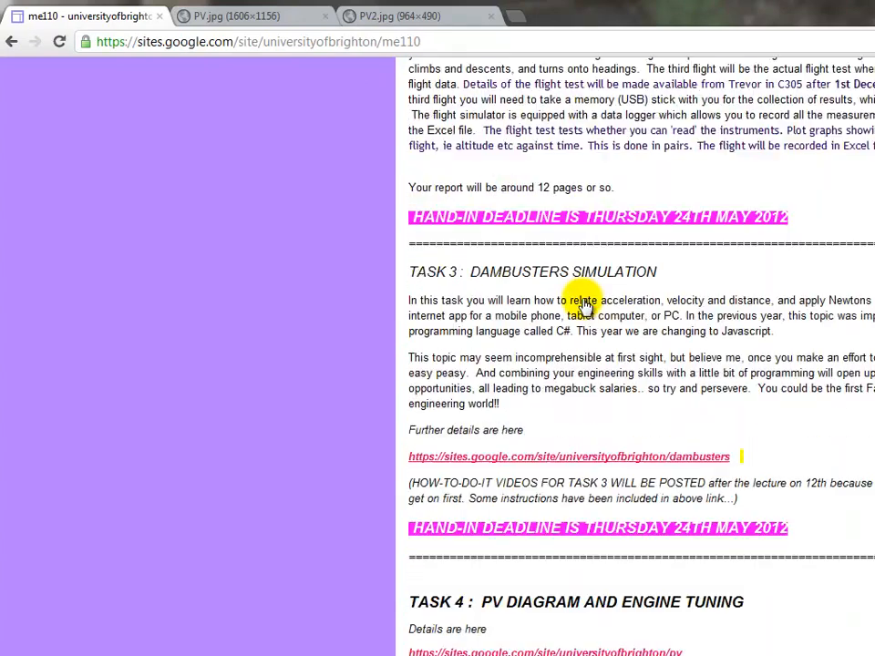
{"action": "scroll", "scroll_direction": "down", "scroll_amount": 3}
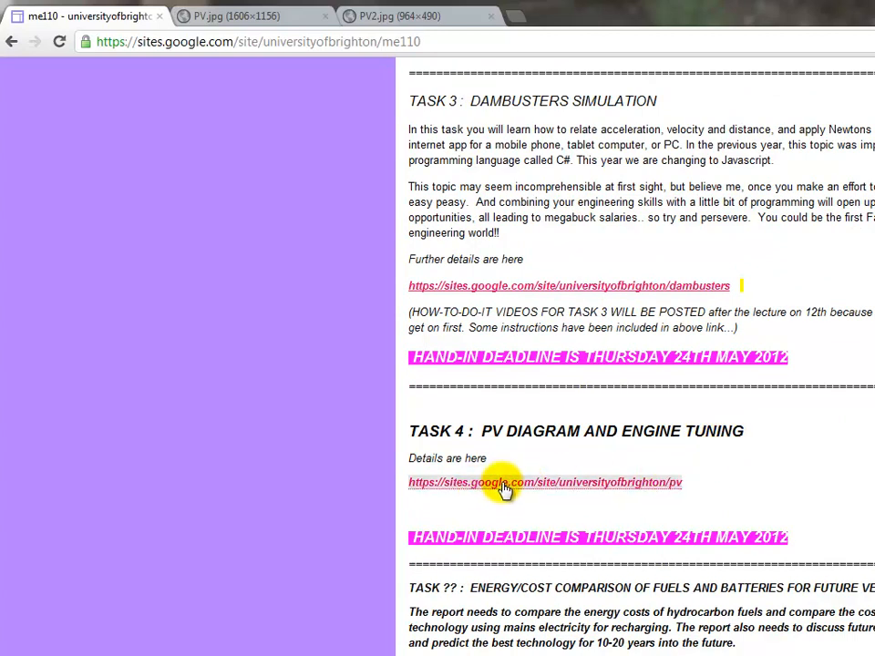
{"action": "left_click", "coordinate": [545, 482]}
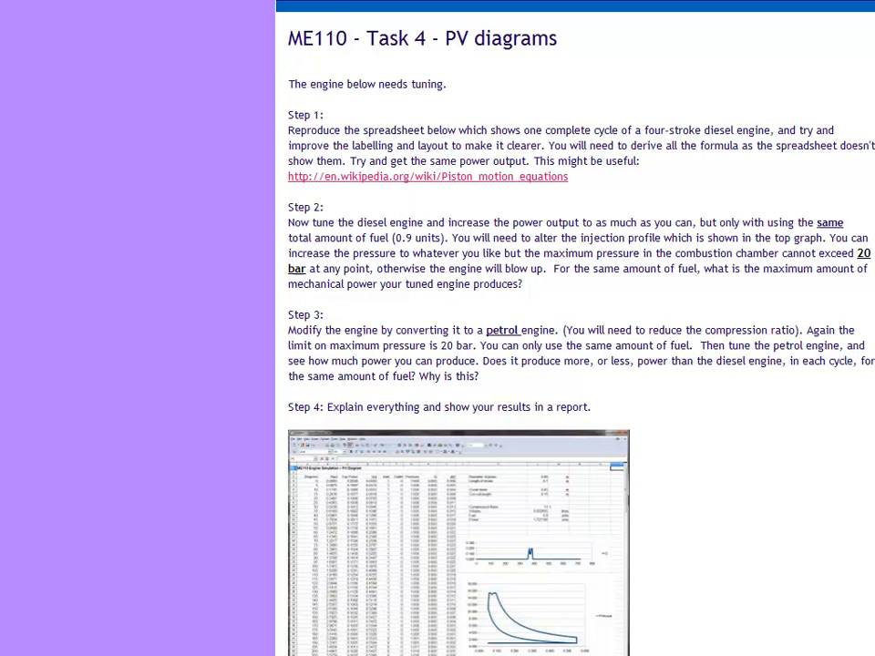
{"action": "scroll", "scroll_direction": "down", "scroll_amount": 3}
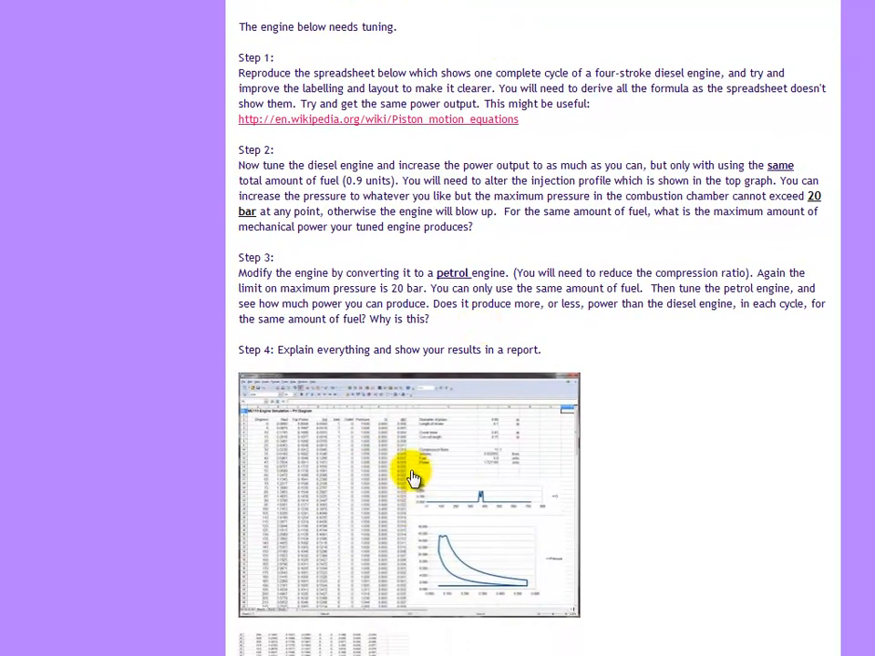
{"action": "mouse_move", "coordinate": [372, 378]}
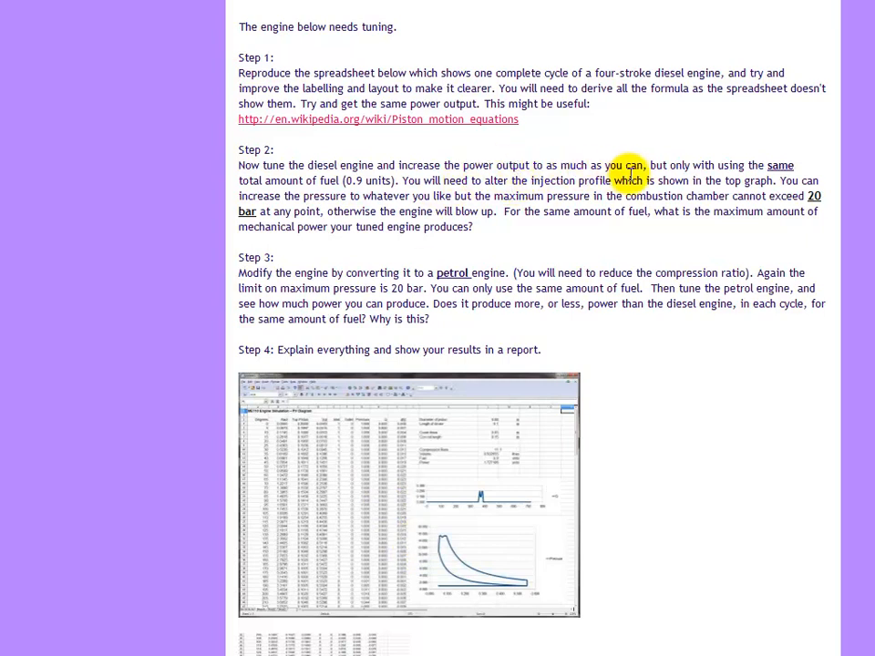
{"action": "mouse_move", "coordinate": [646, 210]}
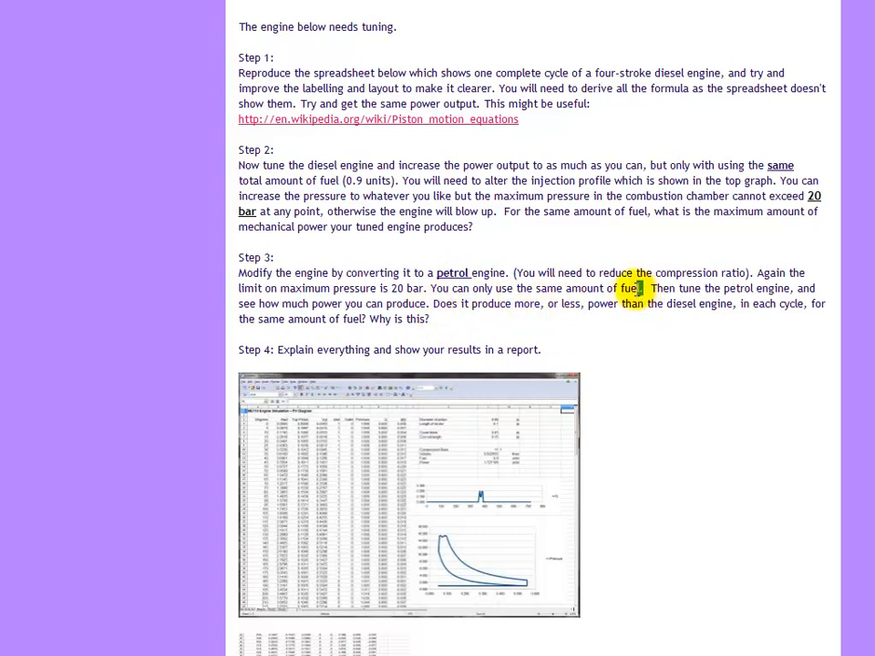
{"action": "left_click_drag", "start_coordinate": [637, 287], "coordinate": [425, 303]}
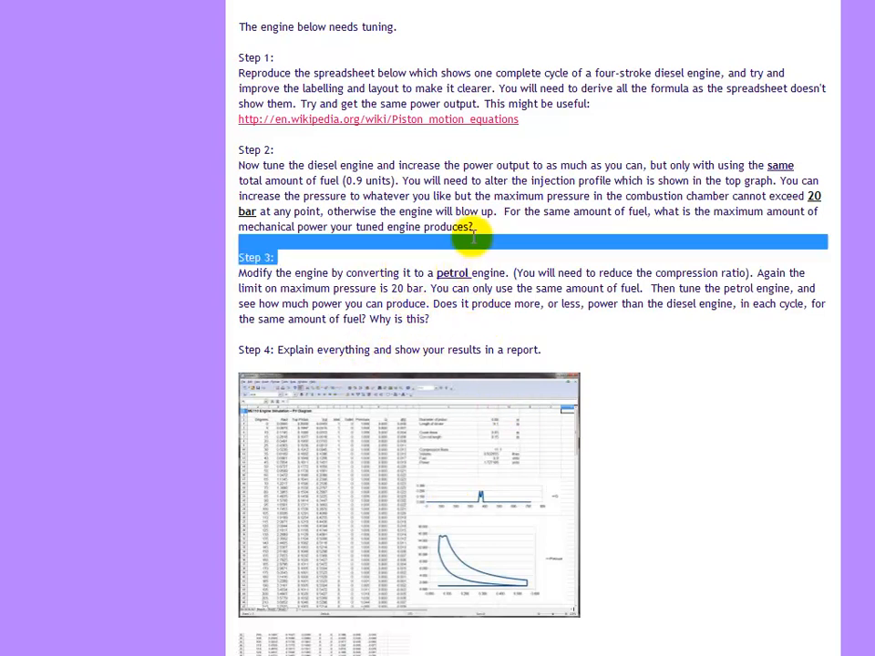
{"action": "mouse_move", "coordinate": [447, 319]}
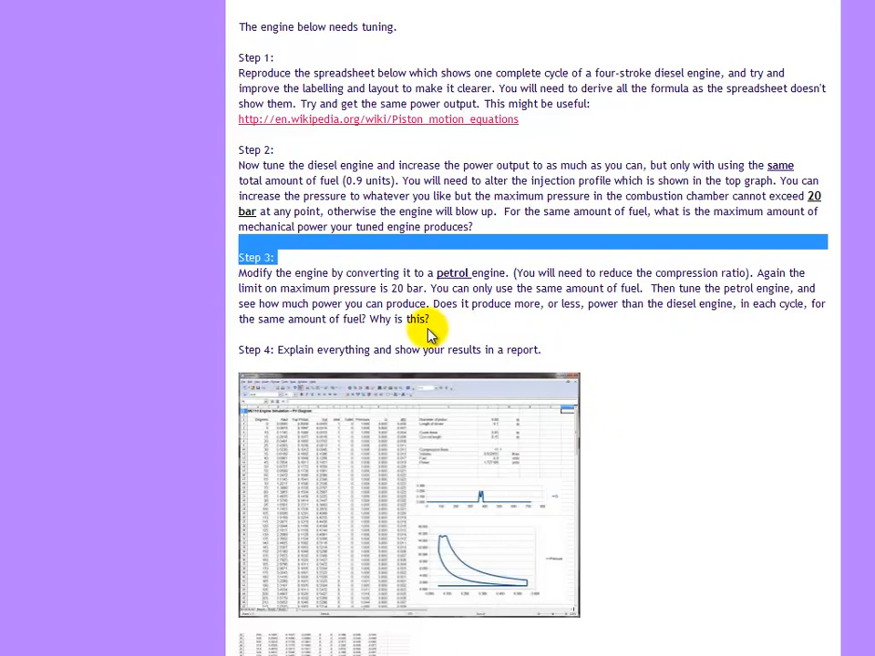
{"action": "mouse_move", "coordinate": [344, 362]}
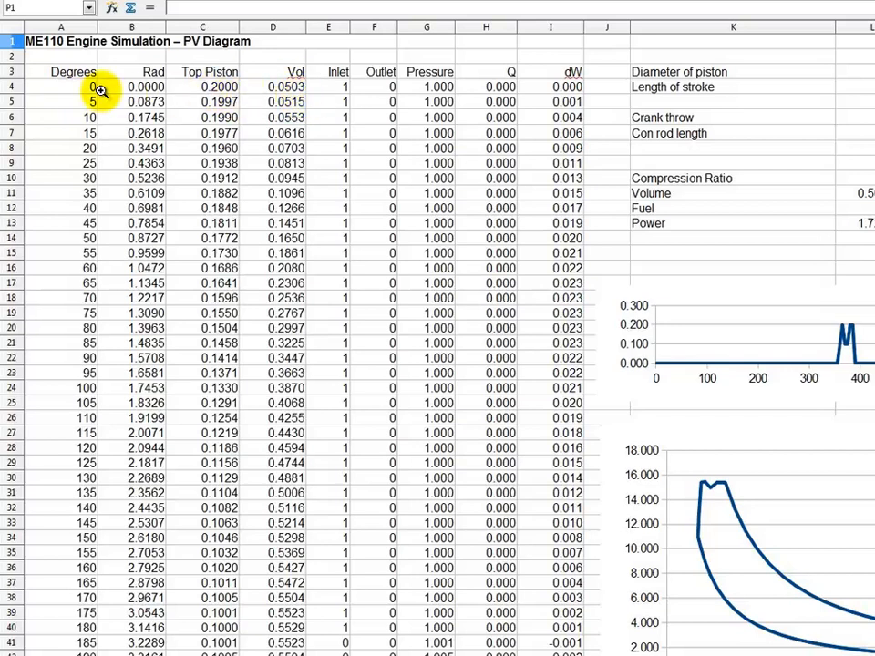
{"action": "mouse_move", "coordinate": [198, 91]}
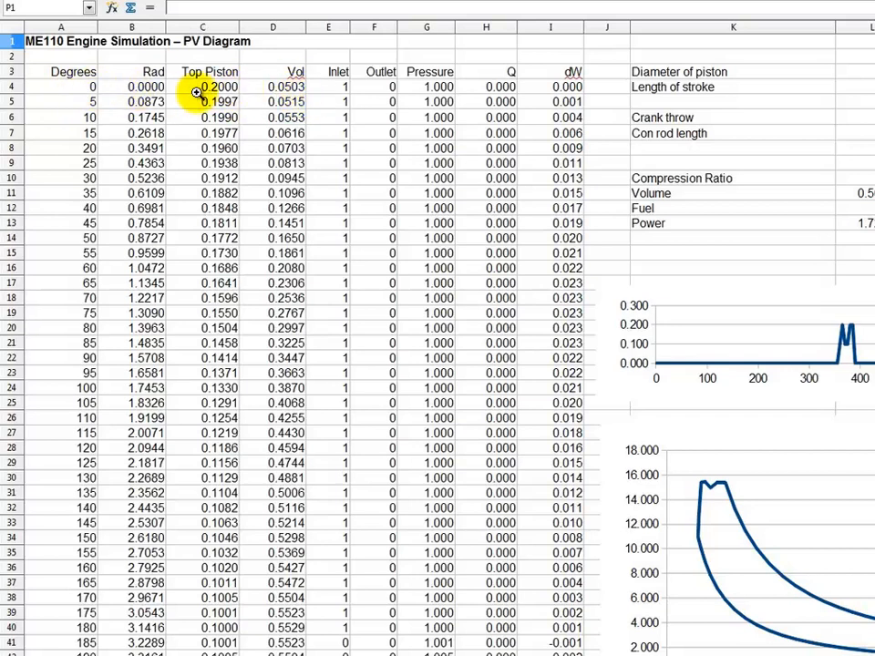
{"action": "mouse_move", "coordinate": [300, 88]}
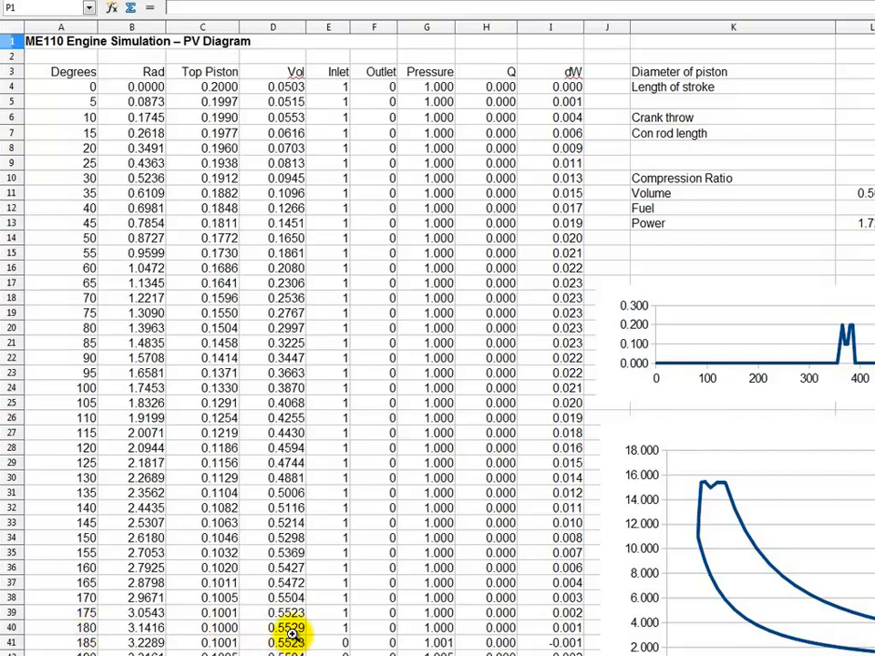
{"action": "mouse_move", "coordinate": [328, 282]}
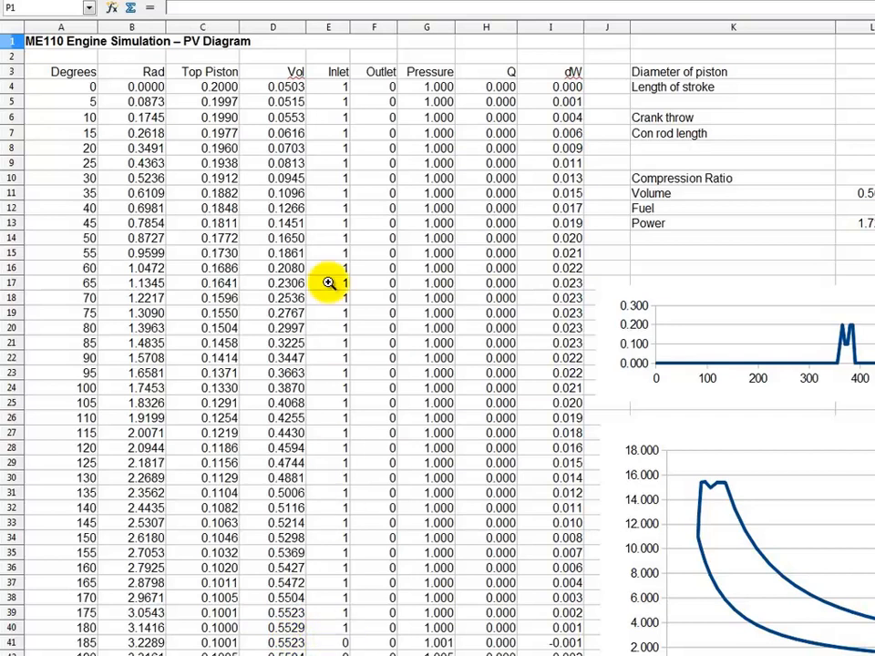
{"action": "mouse_move", "coordinate": [339, 93]}
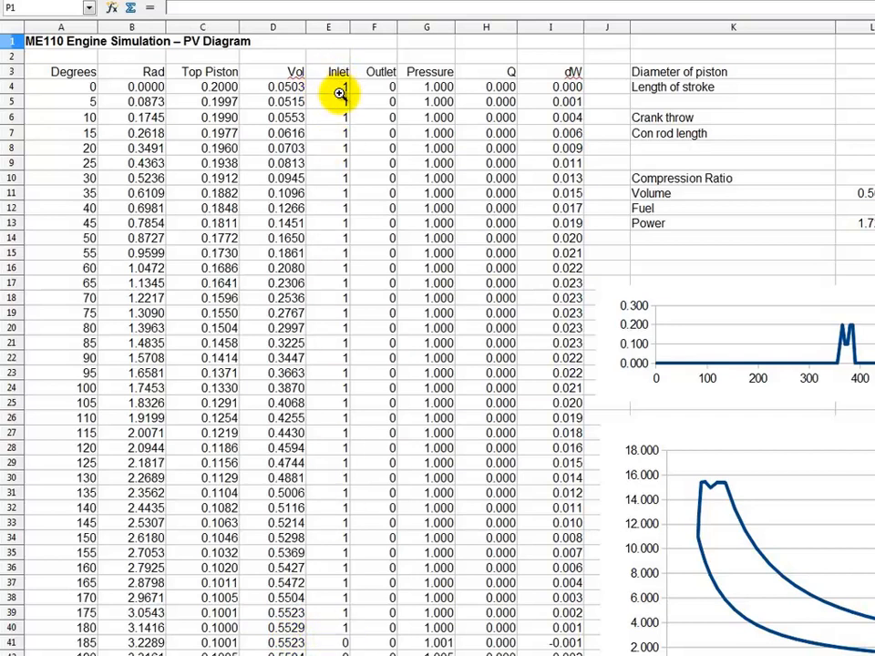
{"action": "mouse_move", "coordinate": [310, 177]}
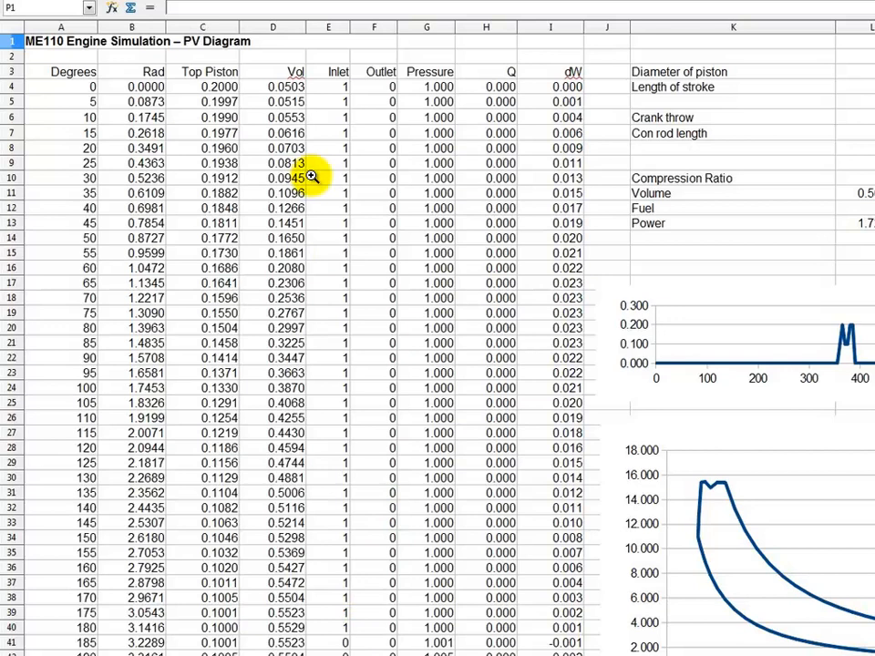
{"action": "mouse_move", "coordinate": [344, 588]}
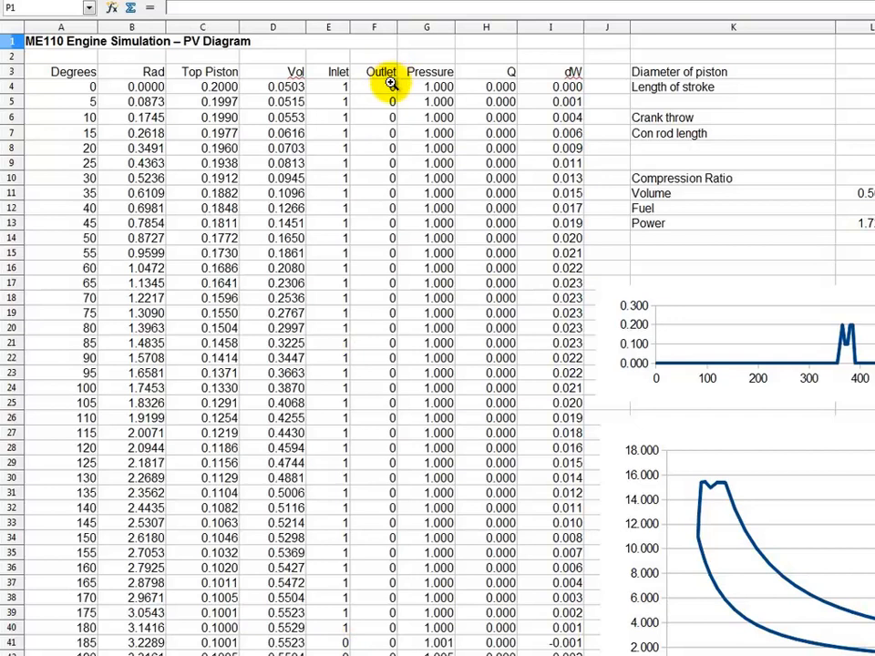
{"action": "mouse_move", "coordinate": [196, 132]}
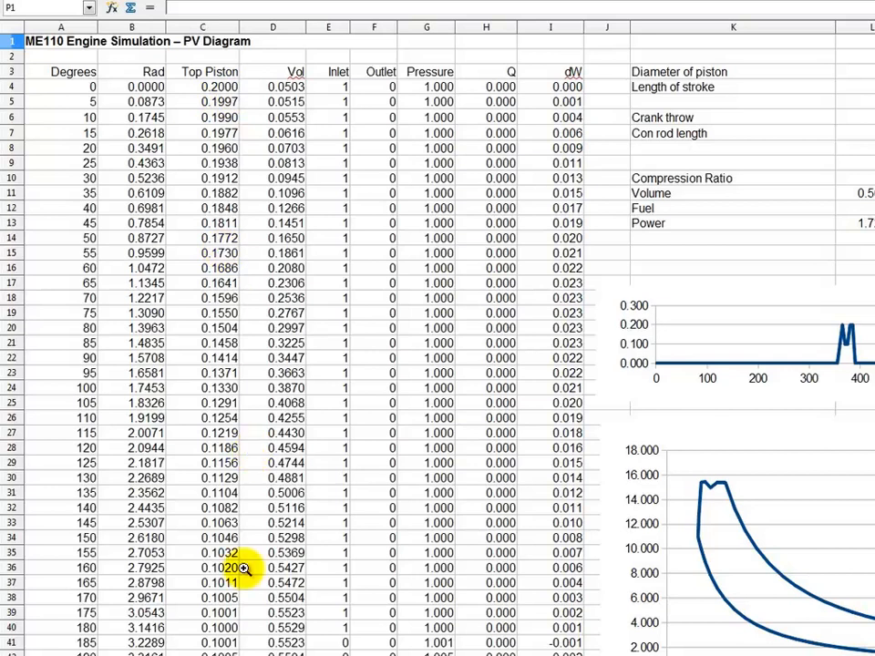
{"action": "mouse_move", "coordinate": [209, 635]}
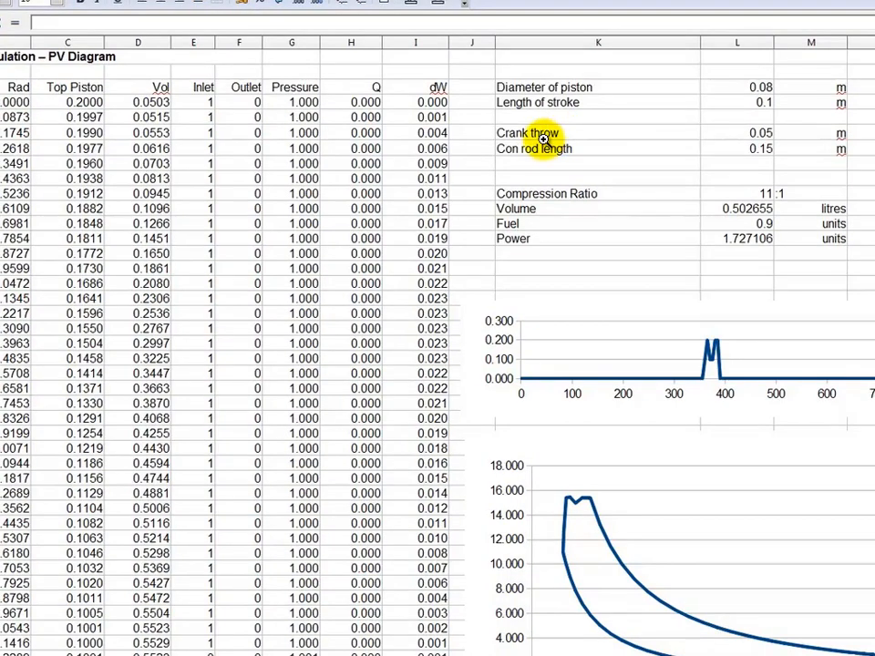
{"action": "mouse_move", "coordinate": [761, 139]}
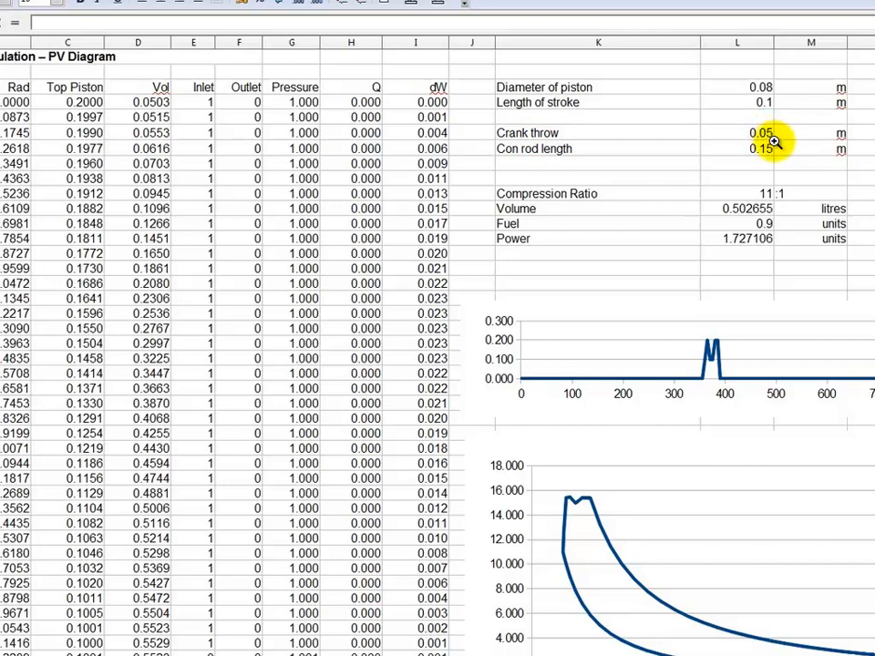
{"action": "mouse_move", "coordinate": [795, 197]}
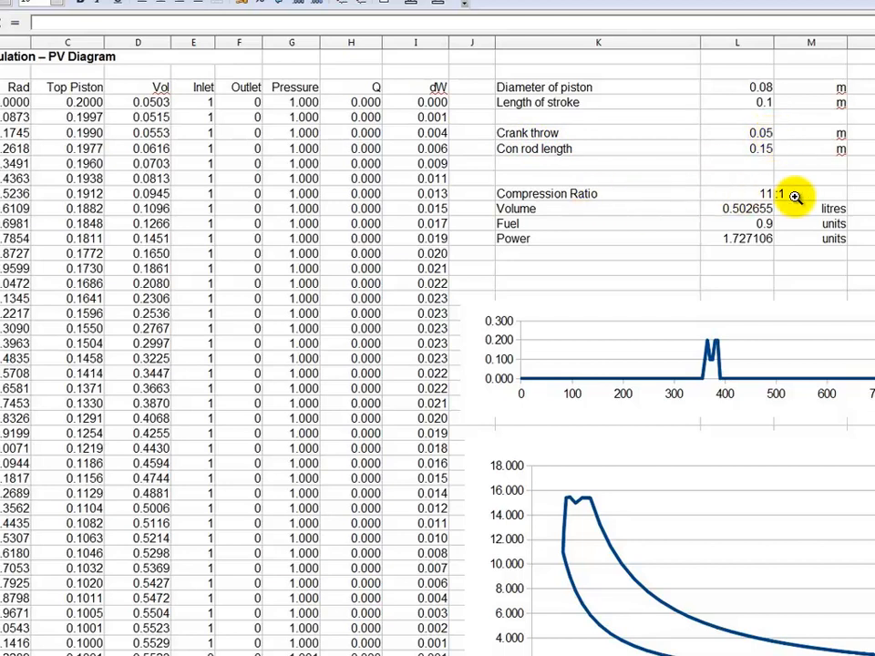
{"action": "mouse_move", "coordinate": [719, 149]}
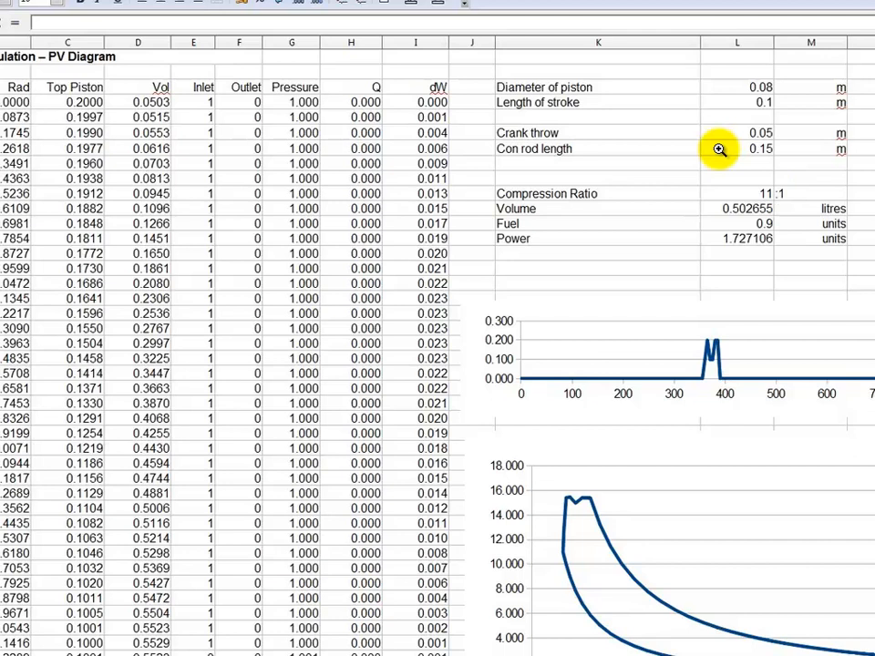
{"action": "mouse_move", "coordinate": [786, 96]}
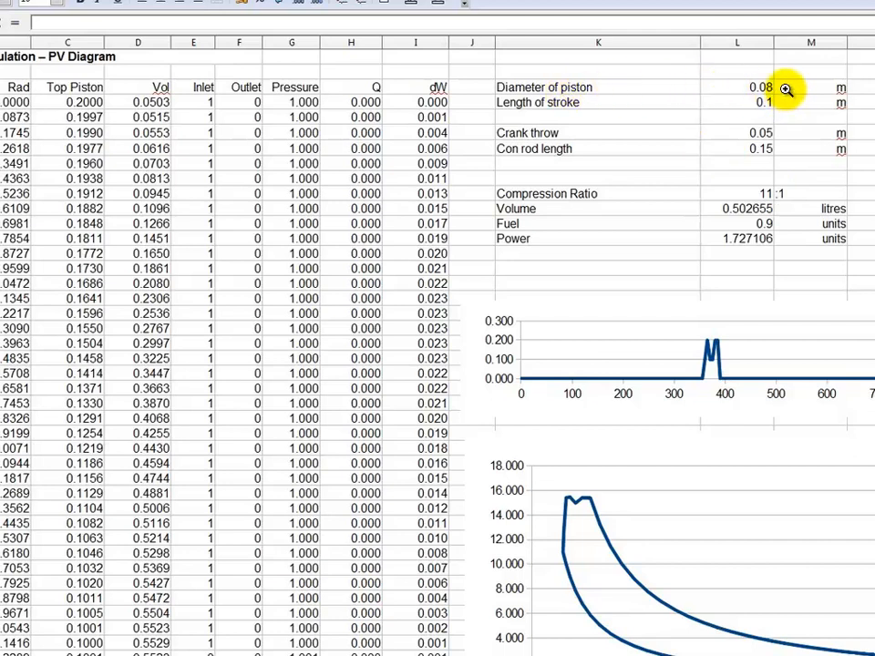
{"action": "mouse_move", "coordinate": [782, 113]}
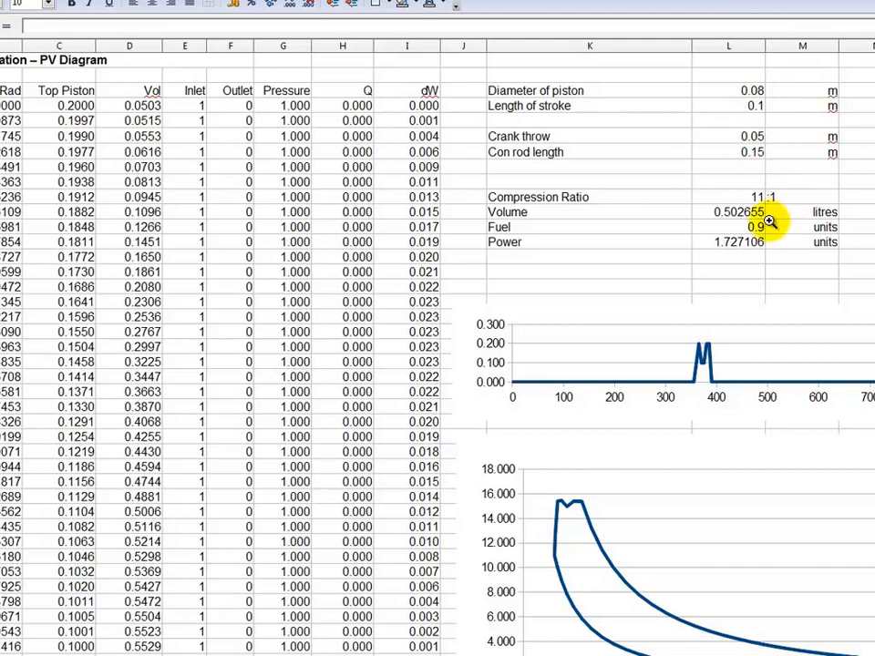
{"action": "mouse_move", "coordinate": [782, 221]}
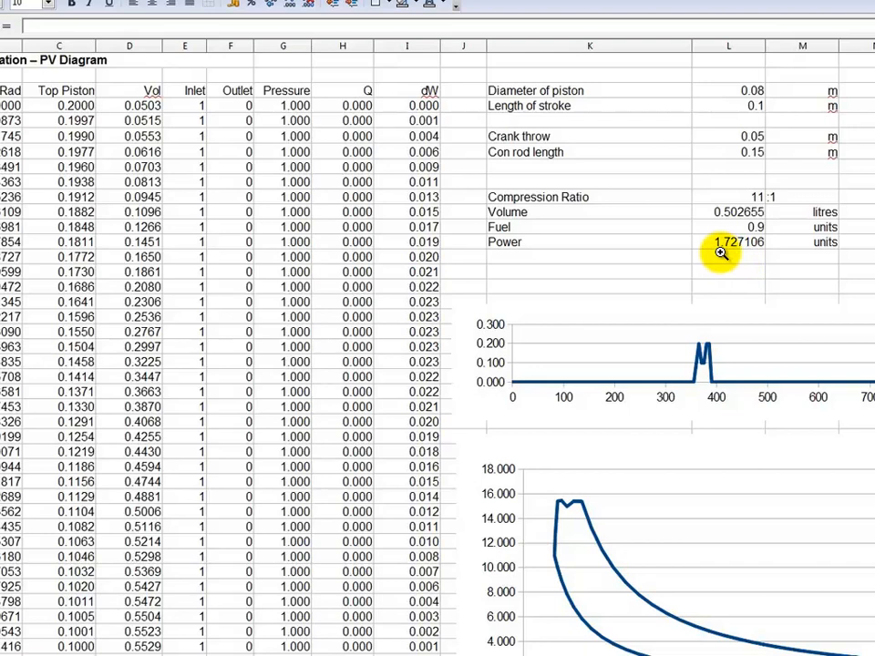
{"action": "mouse_move", "coordinate": [752, 257]}
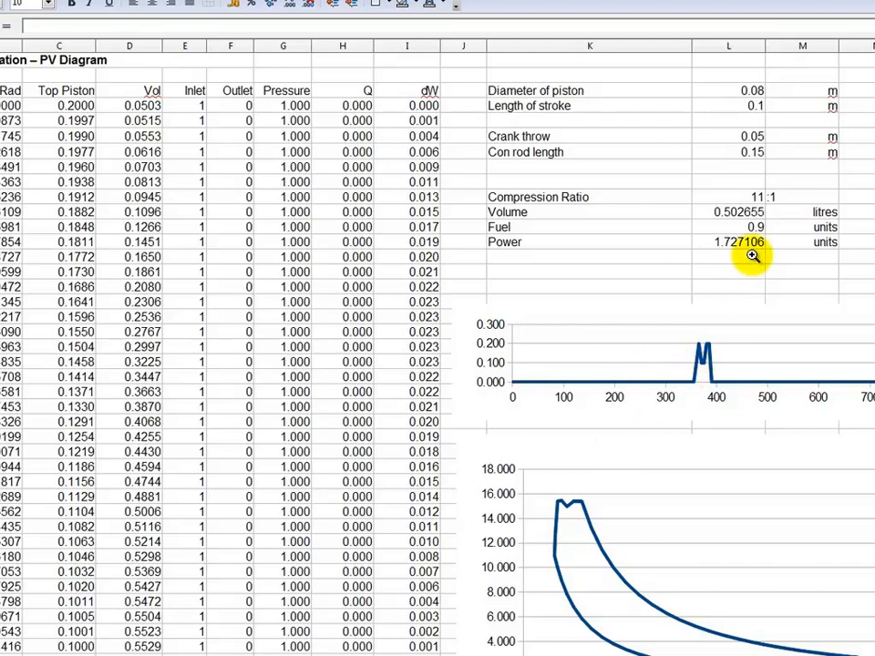
{"action": "mouse_move", "coordinate": [557, 519]}
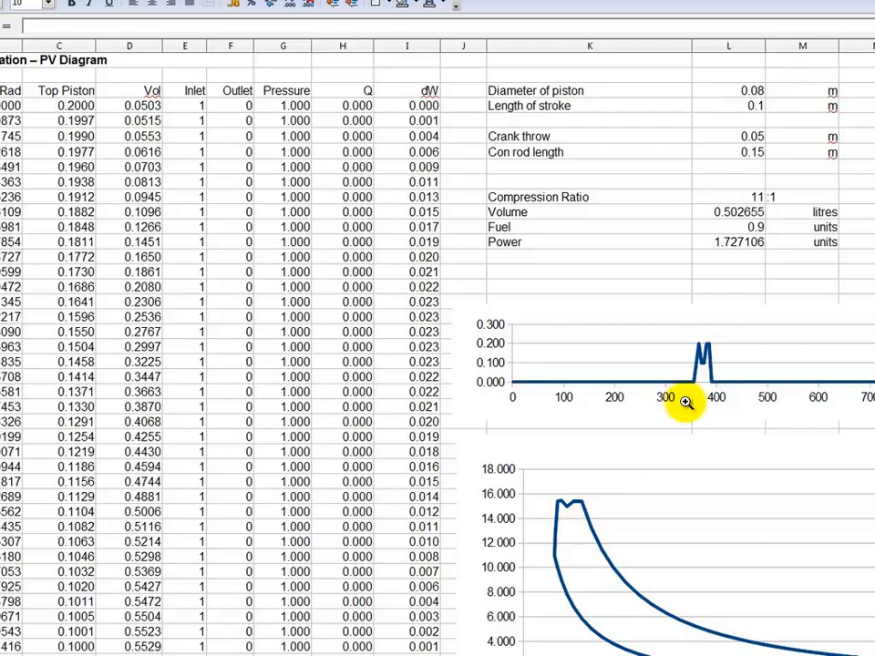
{"action": "mouse_move", "coordinate": [595, 322]}
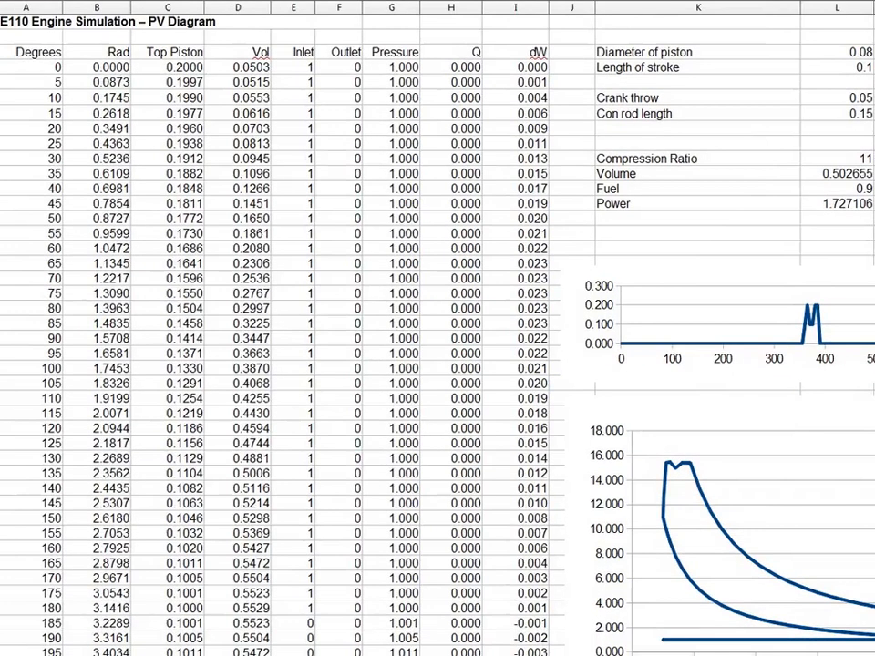
{"action": "scroll", "scroll_direction": "down", "scroll_amount": 3}
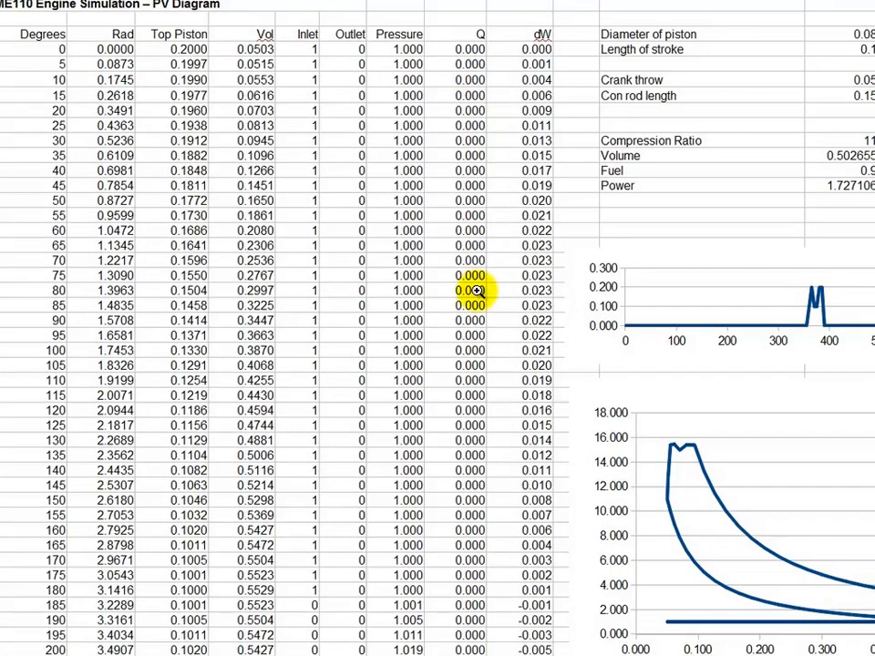
{"action": "mouse_move", "coordinate": [468, 419]}
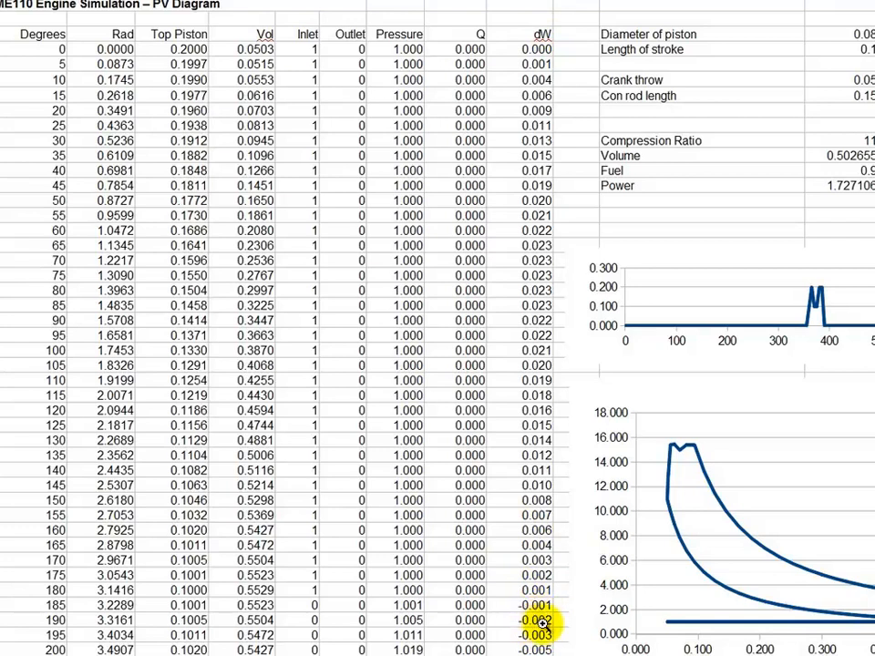
{"action": "left_click", "coordinate": [541, 635]}
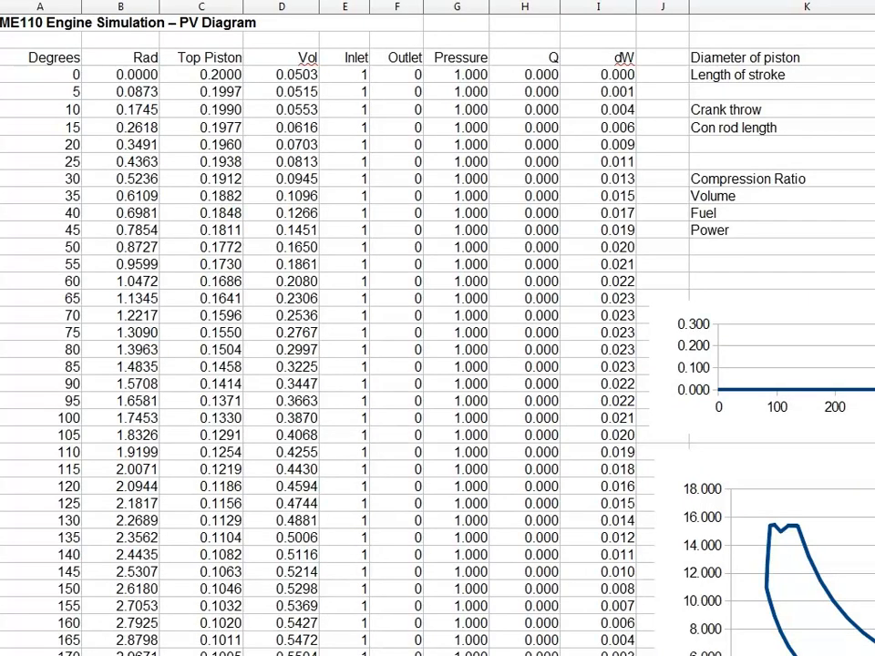
Finish viewing the PV.jpg spreadsheet image and return to the ME110 Task 4 tab
{"action": "scroll", "scroll_direction": "down", "scroll_amount": 3}
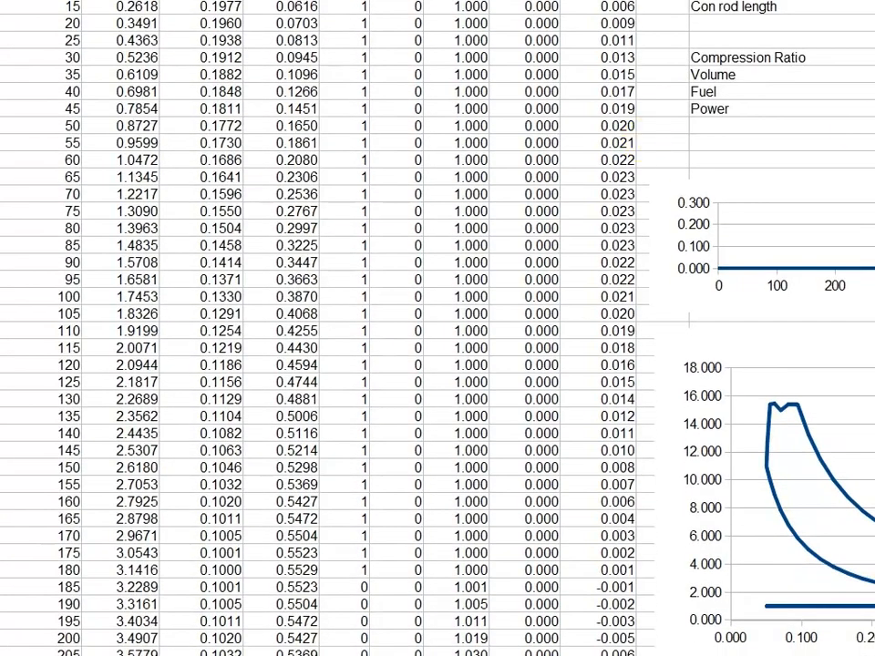
{"action": "scroll", "scroll_direction": "down", "scroll_amount": 3}
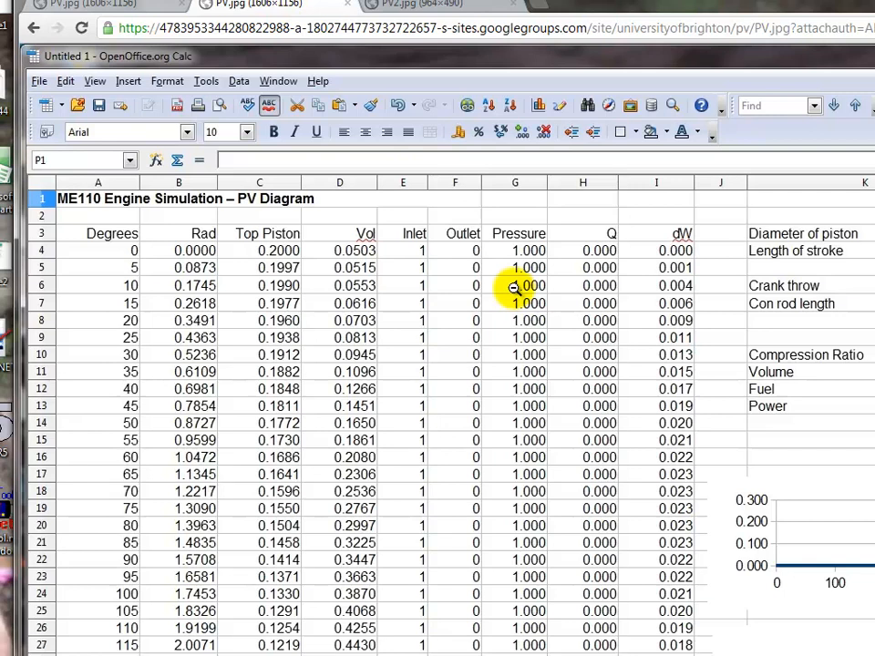
{"action": "mouse_move", "coordinate": [241, 273]}
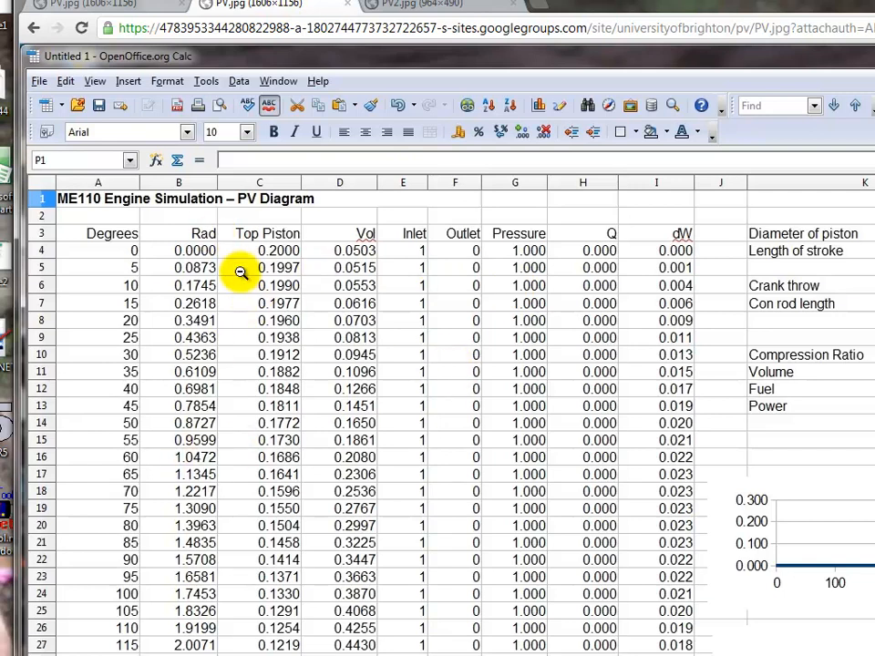
{"action": "mouse_move", "coordinate": [297, 264]}
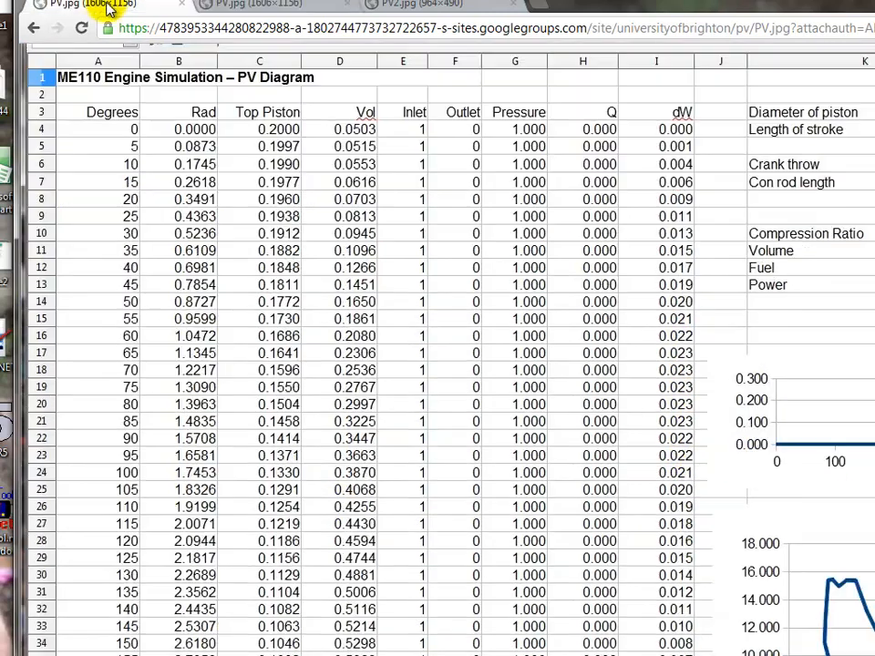
{"action": "left_click", "coordinate": [34, 27]}
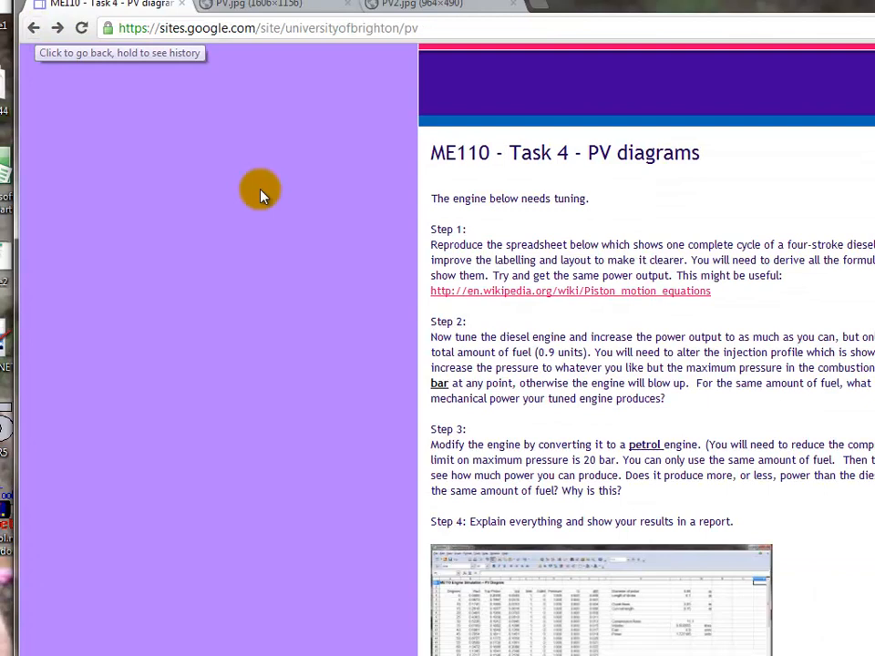